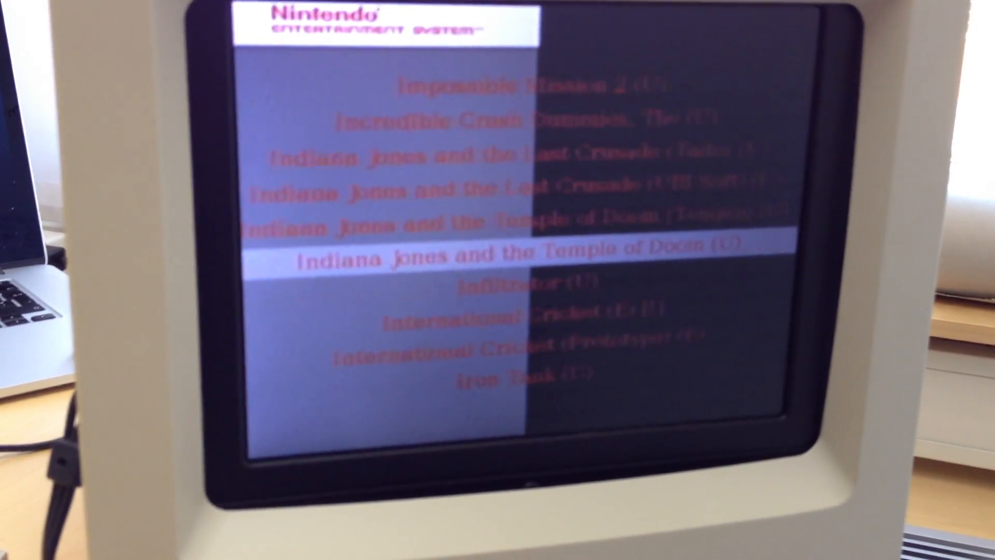
{"action": "scroll", "scroll_direction": "down", "scroll_amount": 3}
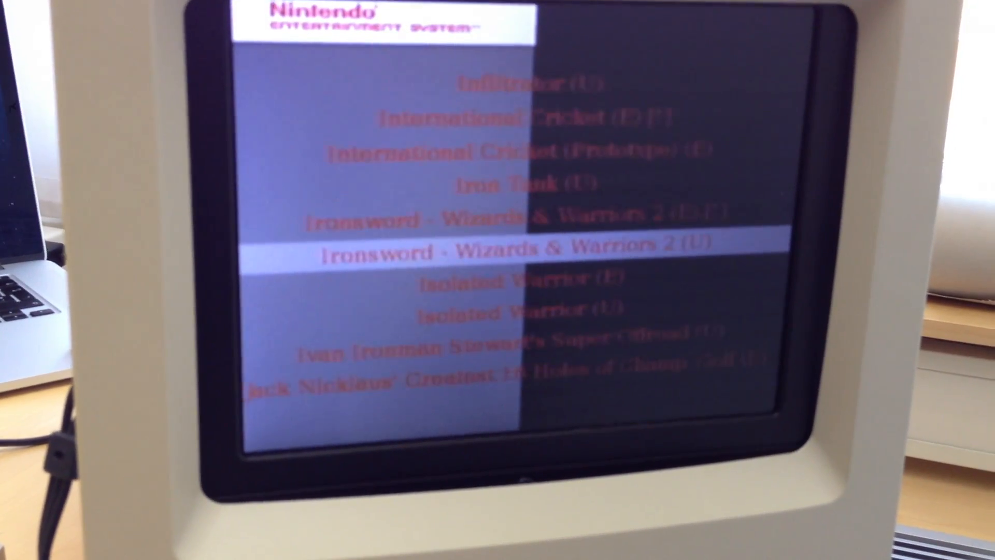